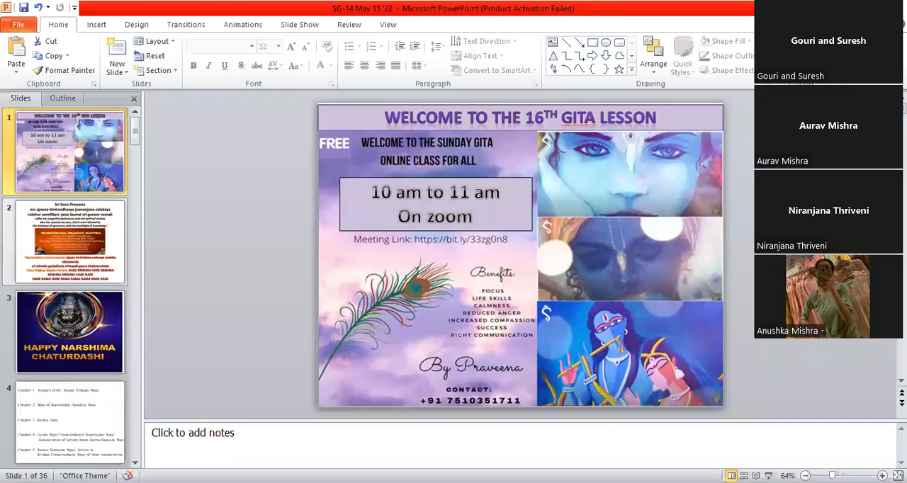
mouse_move(598, 264)
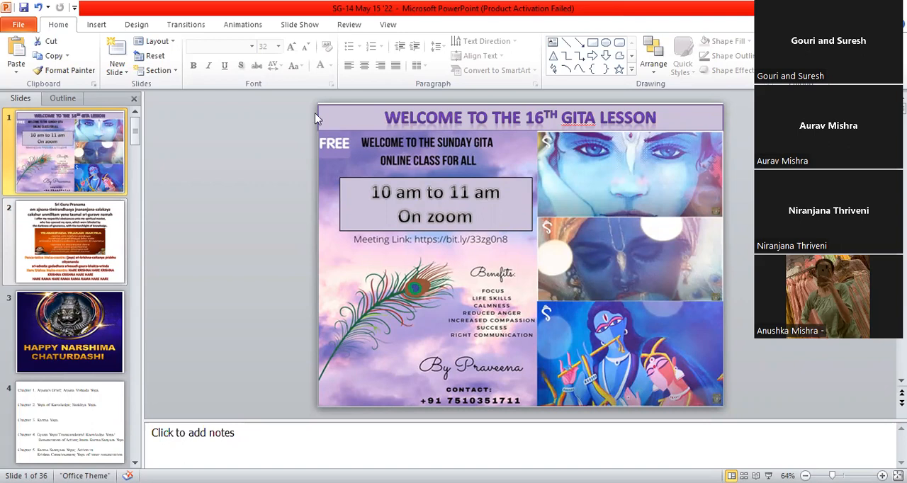
Show slide 2, the Sri Guru Pranama prayer with the maha-mantra text.
click(68, 241)
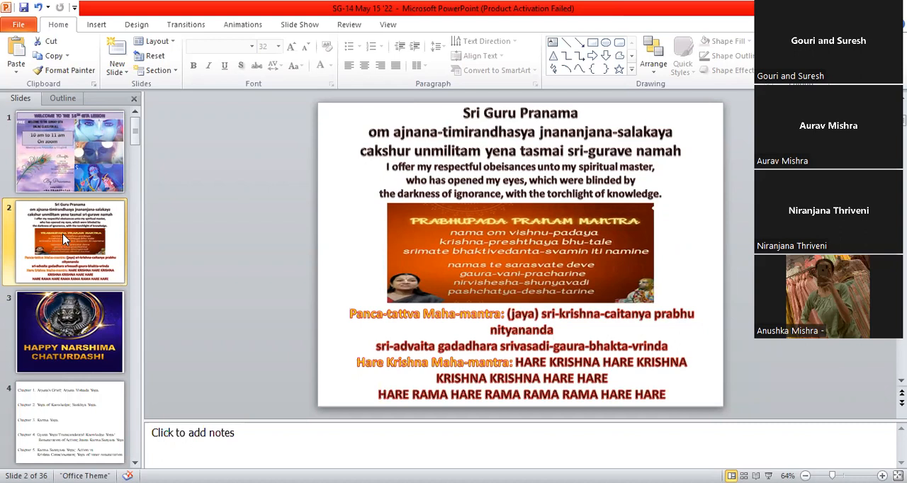
Show slide 4, listing Gita chapters 1 to 5 with their yoga titles.
click(68, 333)
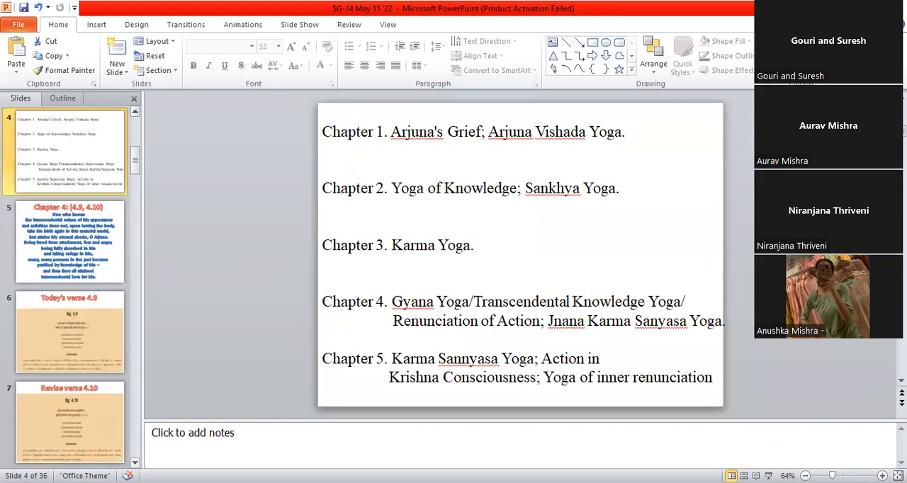
Show slide 3, the Happy Narshima Chaturdashi greeting image.
click(68, 149)
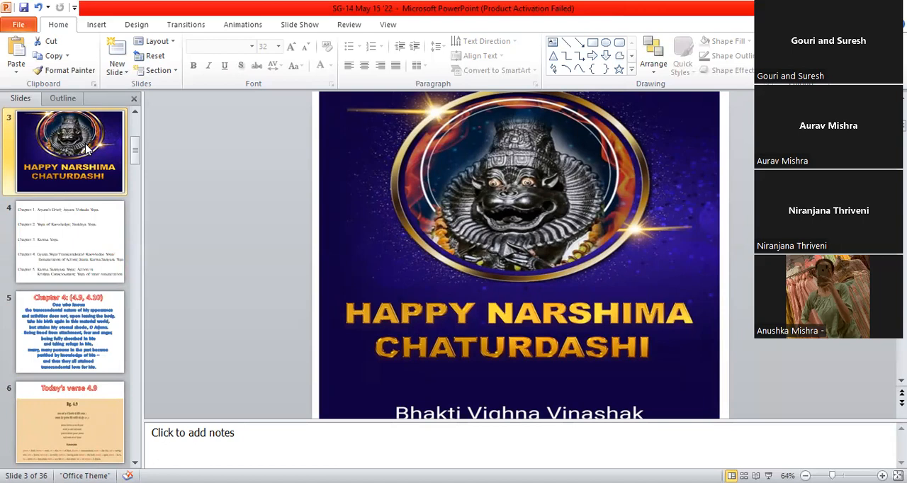
mouse_move(60, 244)
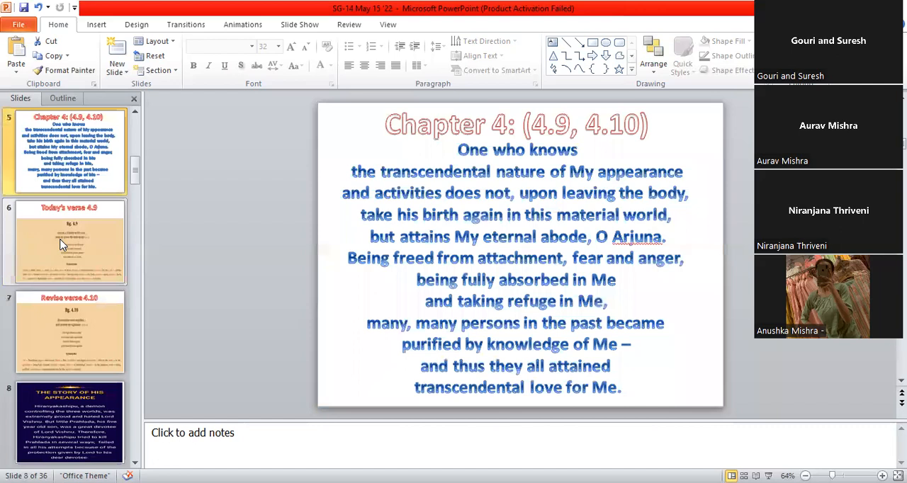
click(68, 241)
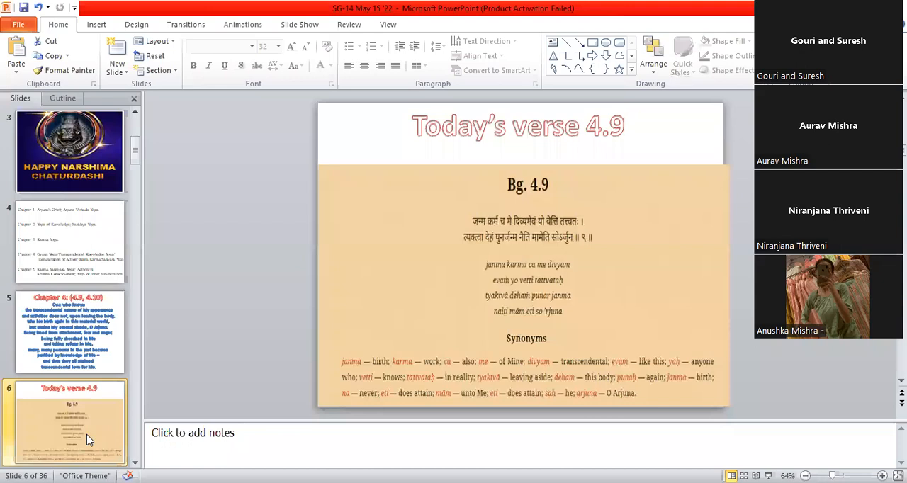
mouse_move(71, 432)
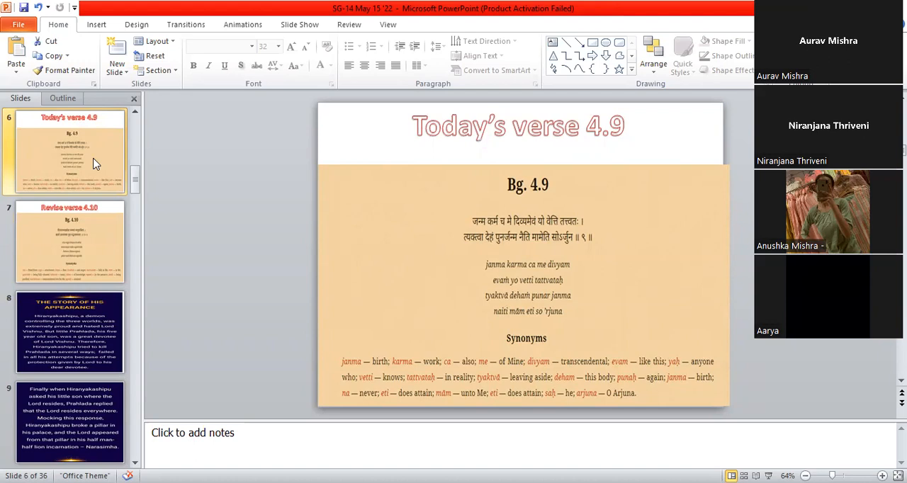
Show slide 7, revising verse Bg. 4.10 with Sanskrit text and synonyms.
click(69, 241)
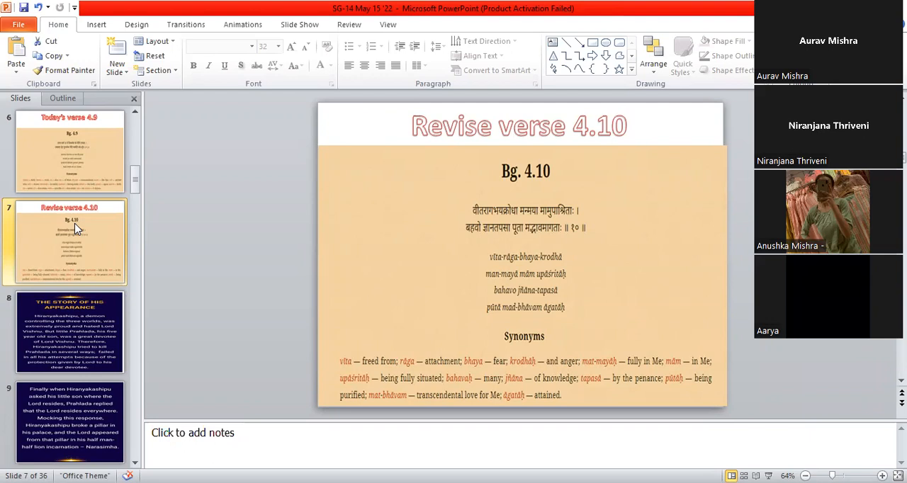
Show slide 8, 'The Story of His Appearance' about Hiranyakashipu and Prahlada.
click(68, 332)
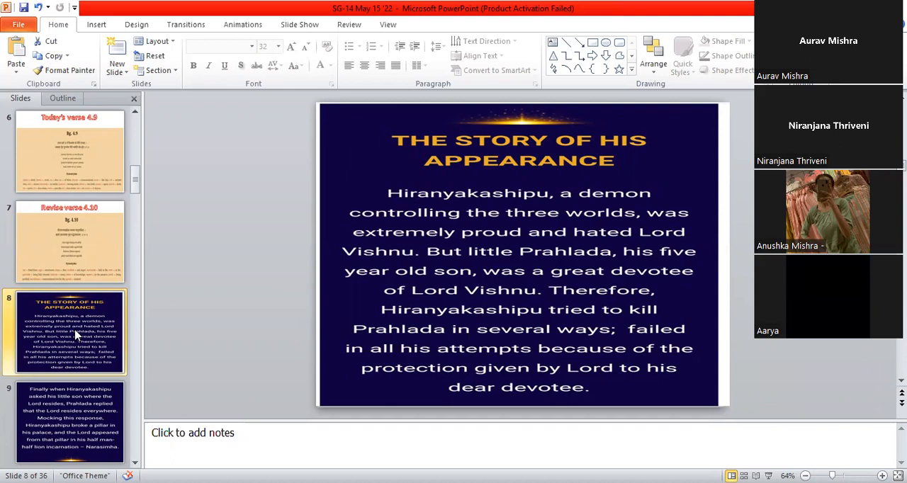
mouse_move(731, 131)
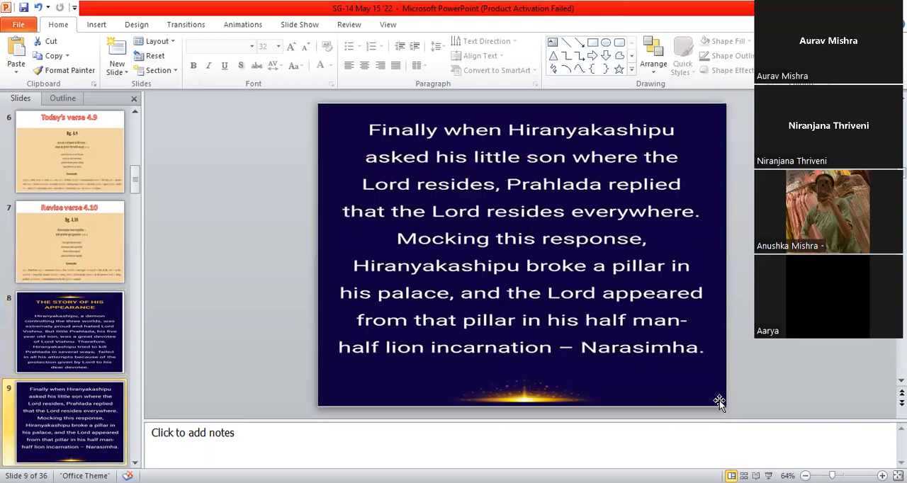
mouse_move(144, 243)
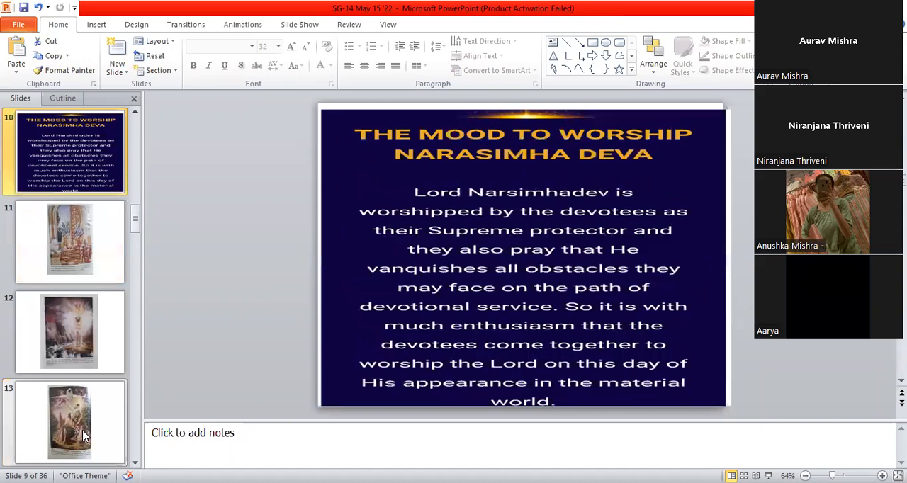
click(69, 150)
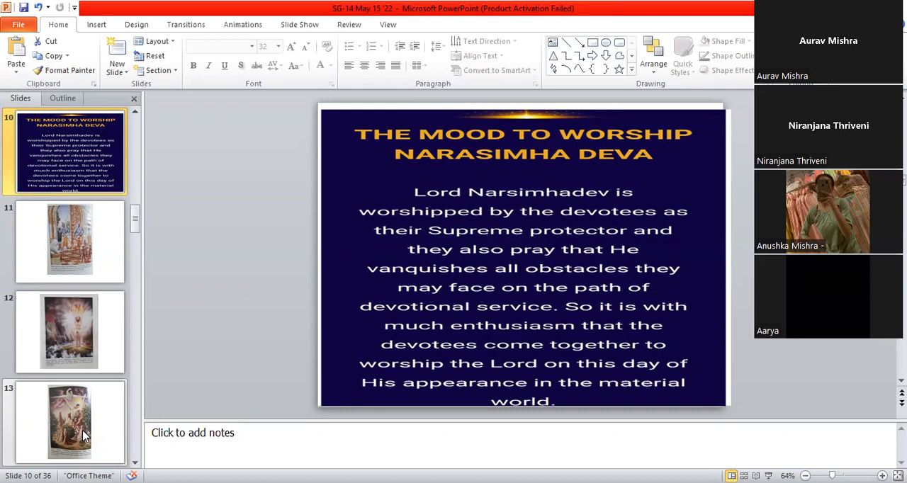
mouse_move(69, 238)
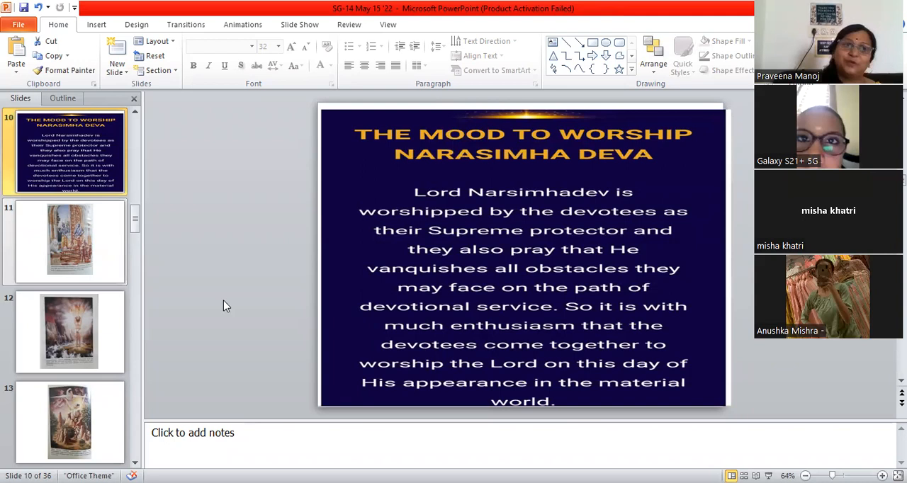
Show slide 11, the painting of Jaya and Vijaya at the Vaikuntha gates.
click(70, 240)
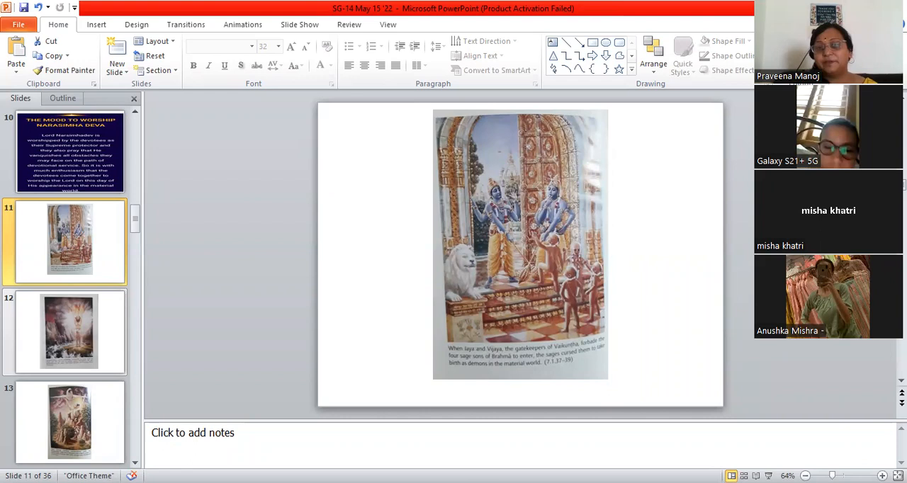
click(520, 243)
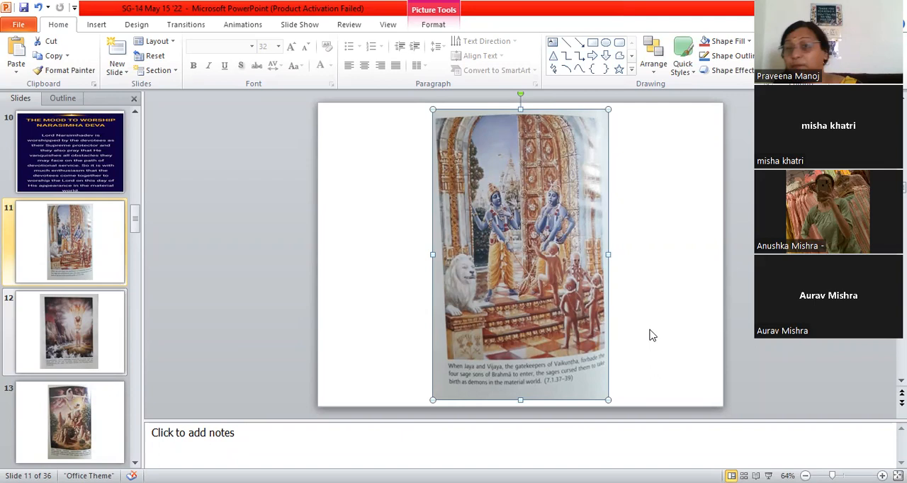
mouse_move(374, 289)
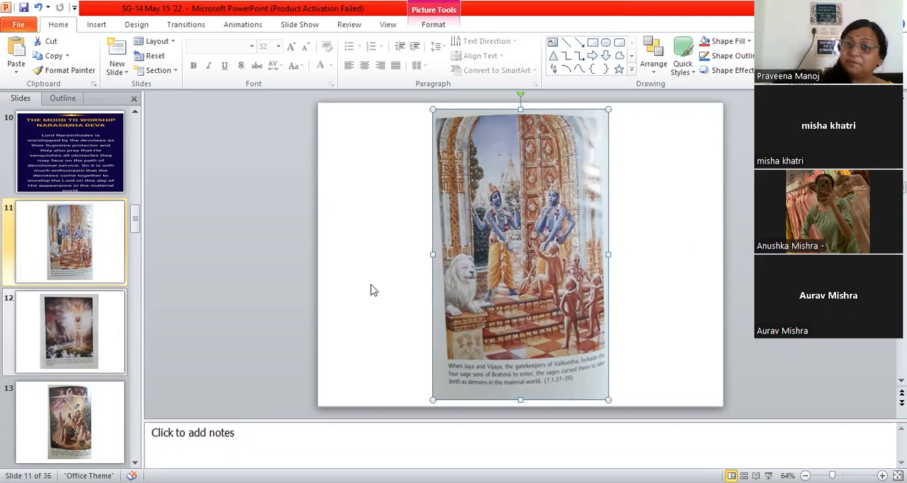
mouse_move(329, 327)
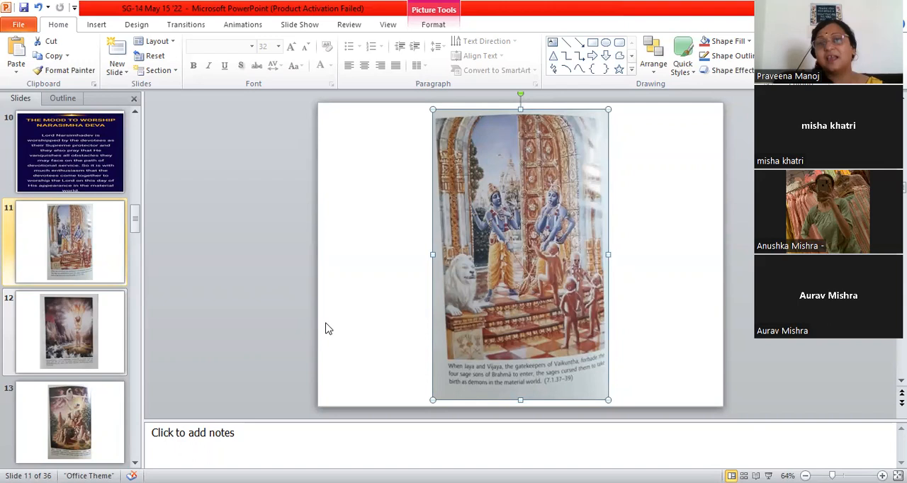
mouse_move(48, 362)
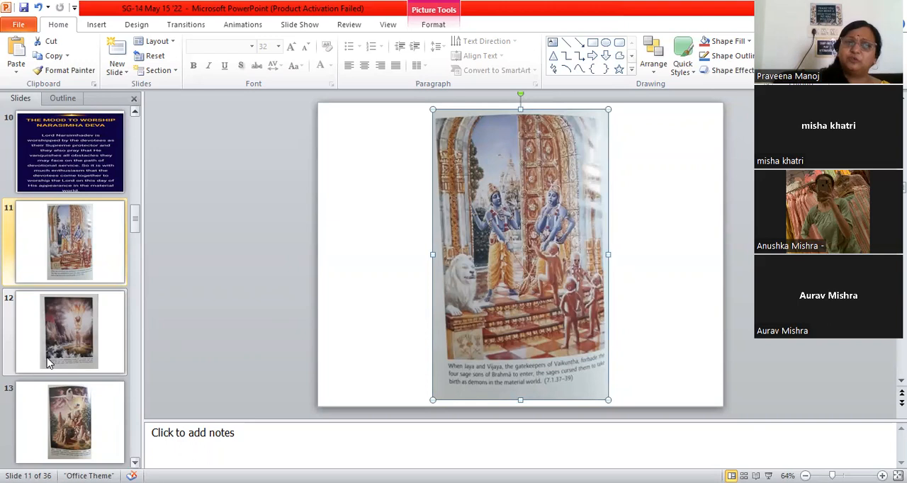
Show slide 12, the river-of-fire austerities, then slide 13, Brahma before Hiranyakashipu on the anthill.
click(68, 331)
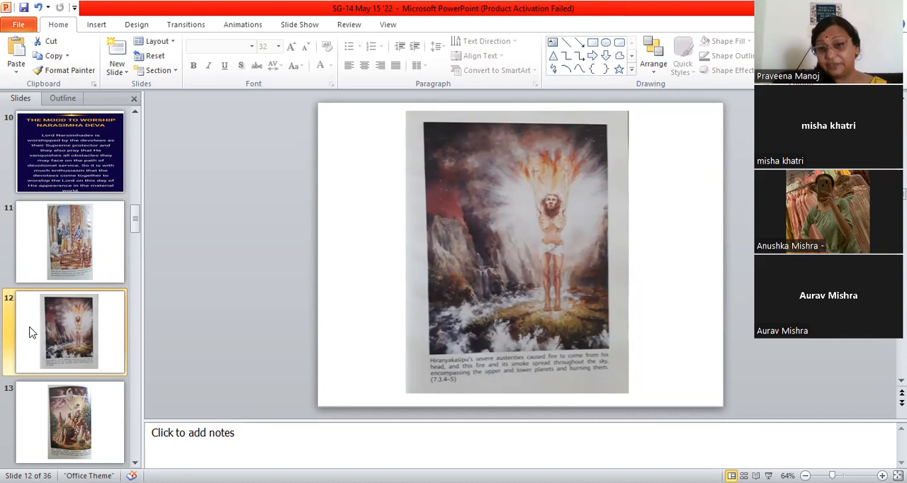
click(69, 422)
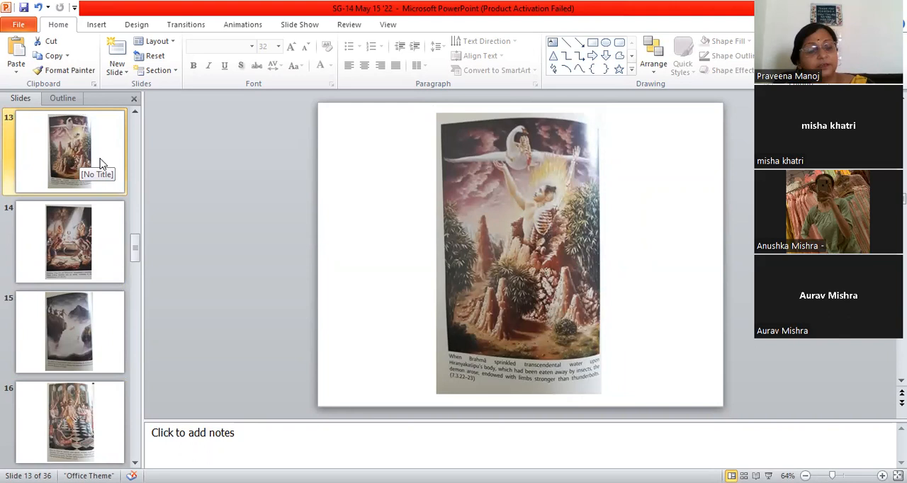
mouse_move(102, 162)
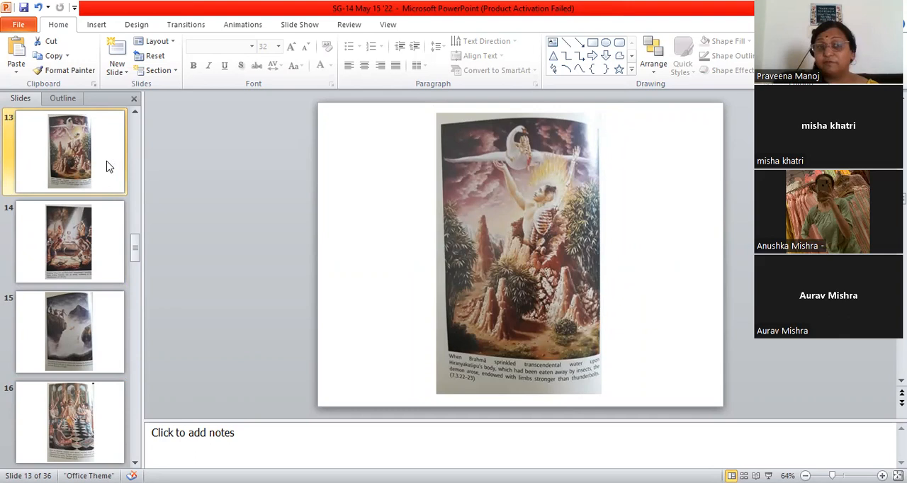
mouse_move(105, 207)
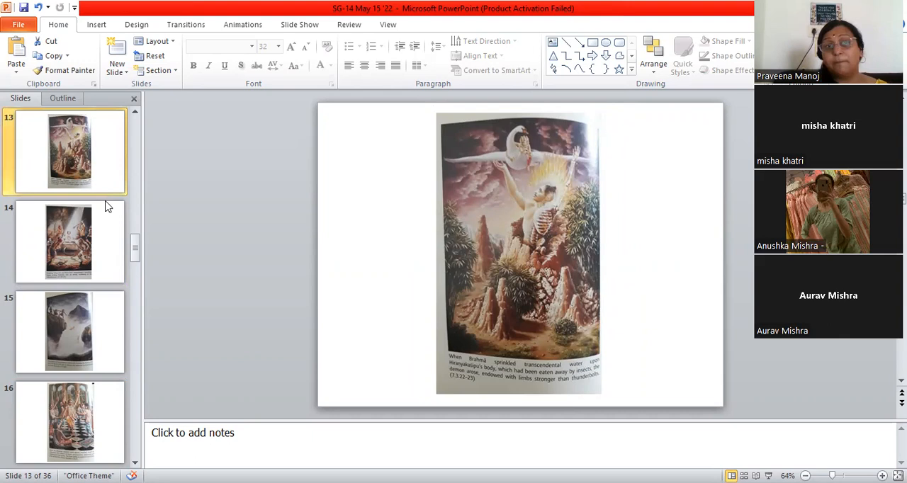
click(68, 241)
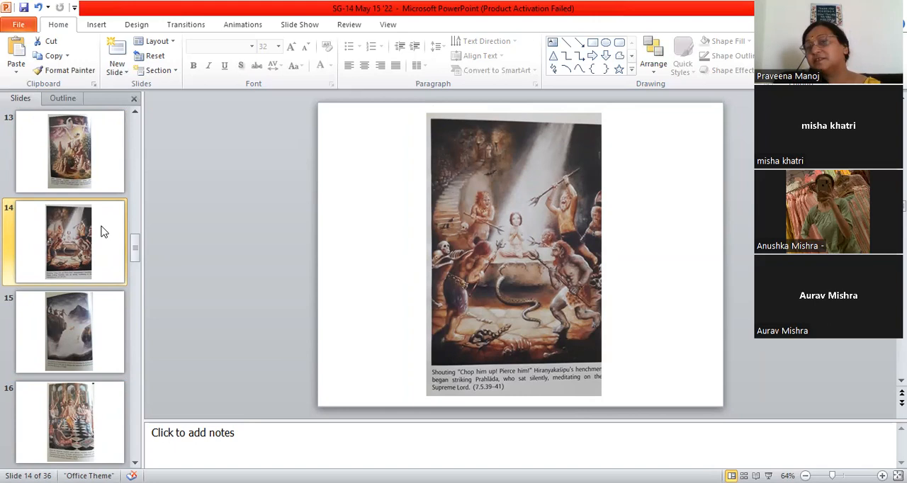
Show slide 15, the cliff above the sea, then slide 16, Prahlada teaching his classmates.
click(68, 331)
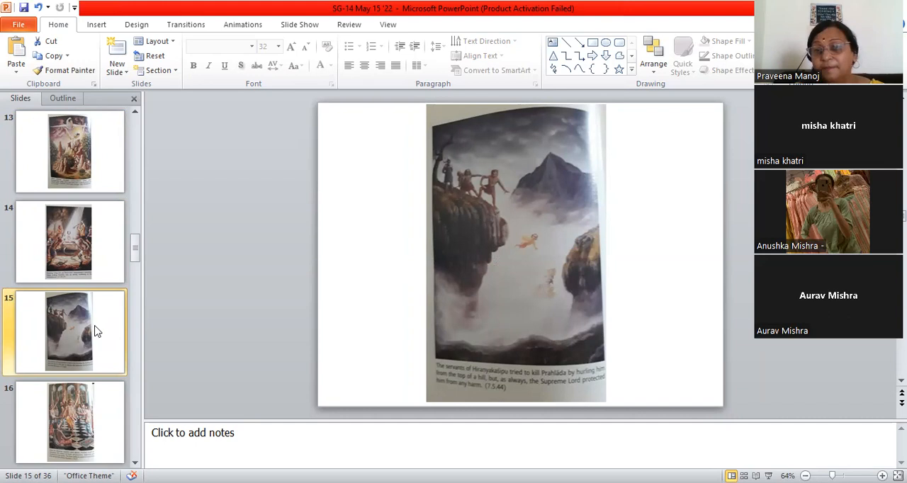
click(68, 423)
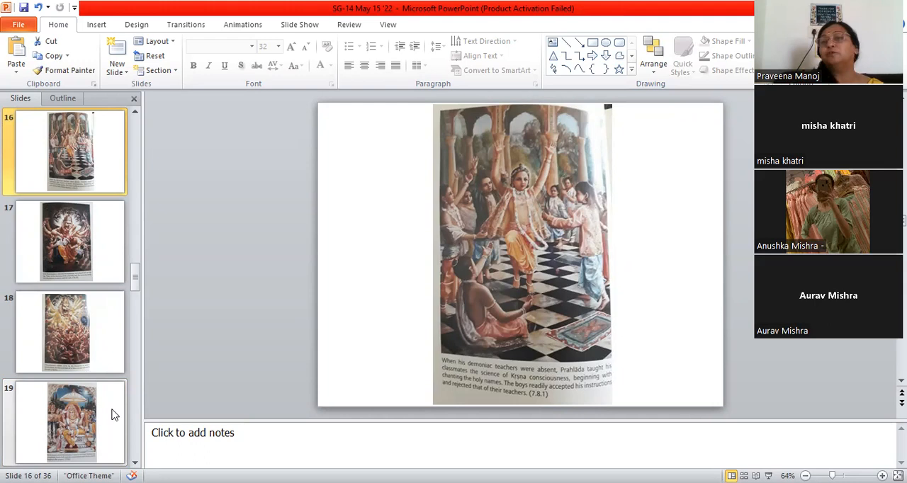
Show slide 17, Lord Nrsimhadeva tearing Hiranyakashipu apart on His lap.
click(70, 242)
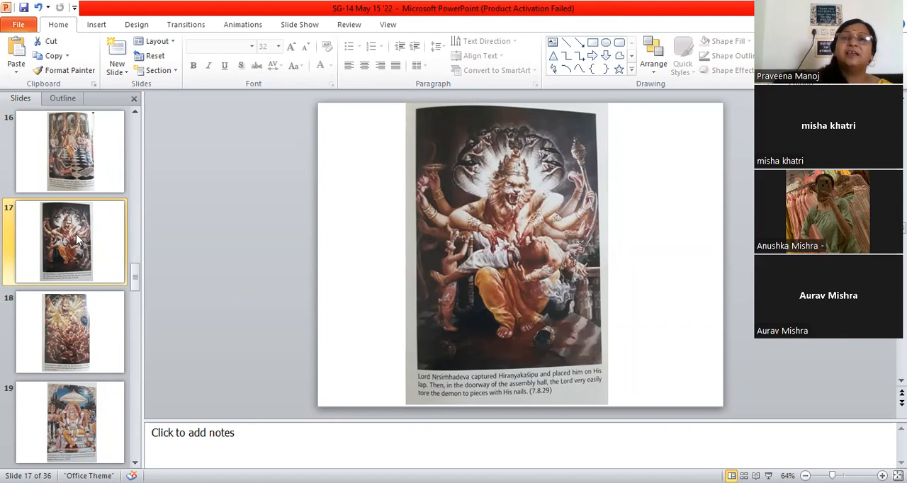
mouse_move(82, 312)
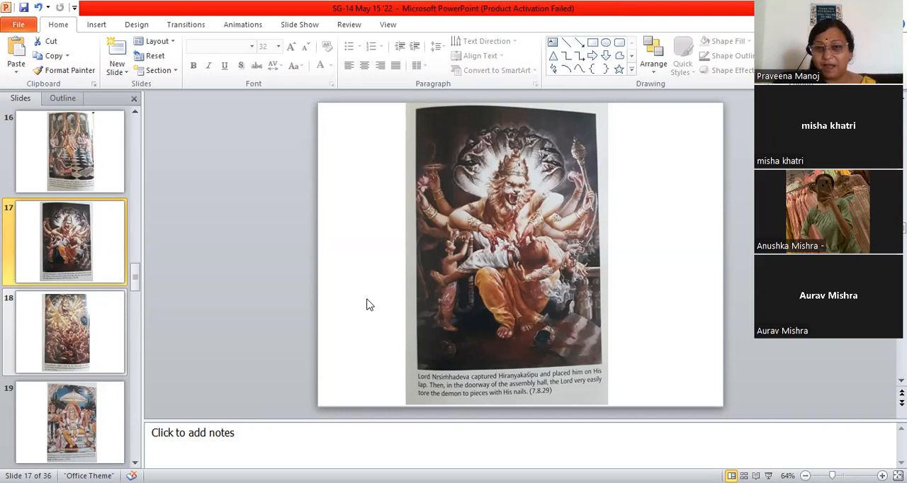
mouse_move(402, 320)
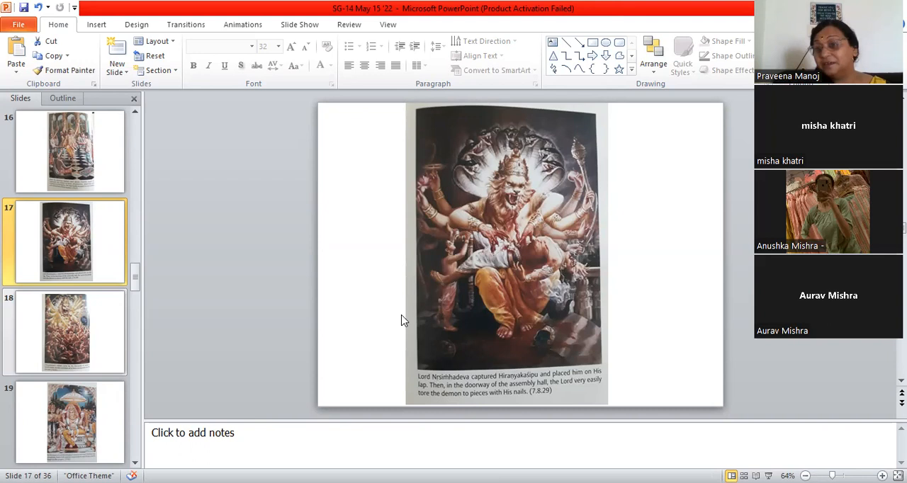
mouse_move(396, 321)
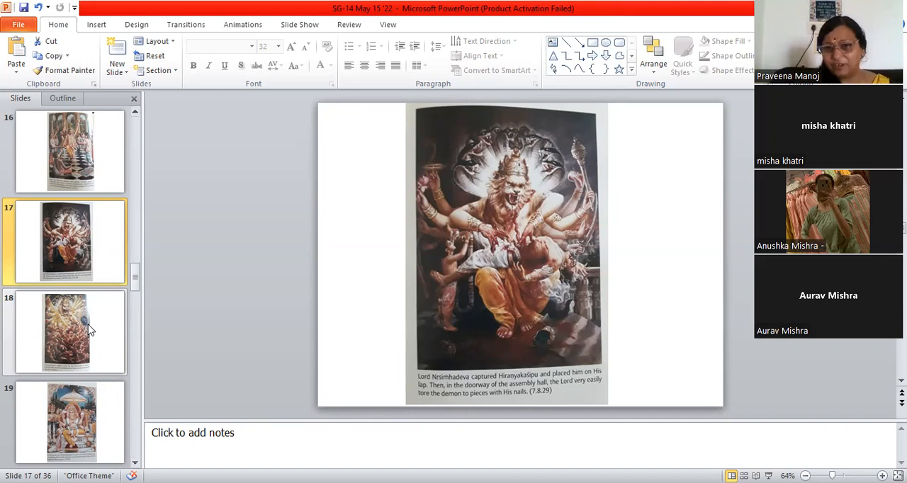
Show slide 18, Nrsimhadeva killing Hiranyakashipu's soldiers by the thousands.
click(65, 333)
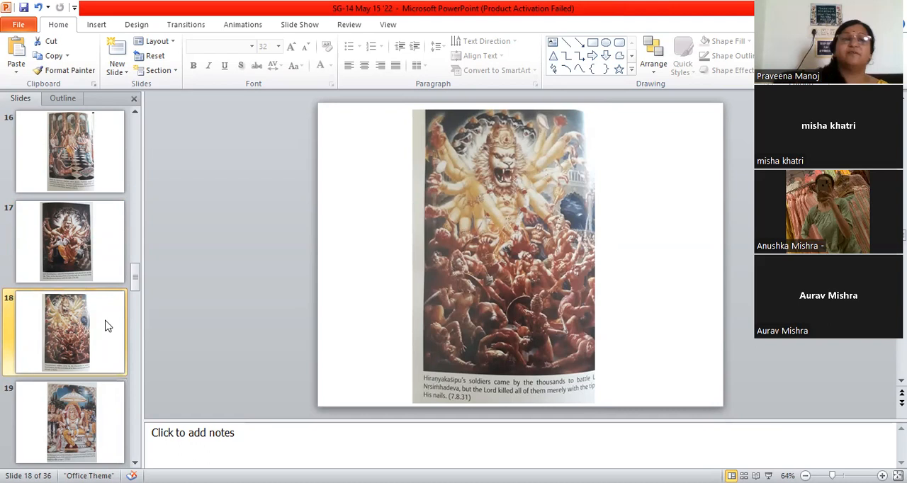
Show slide 19, the painting of Narasimha under a parasol blessing Prahlada.
click(69, 423)
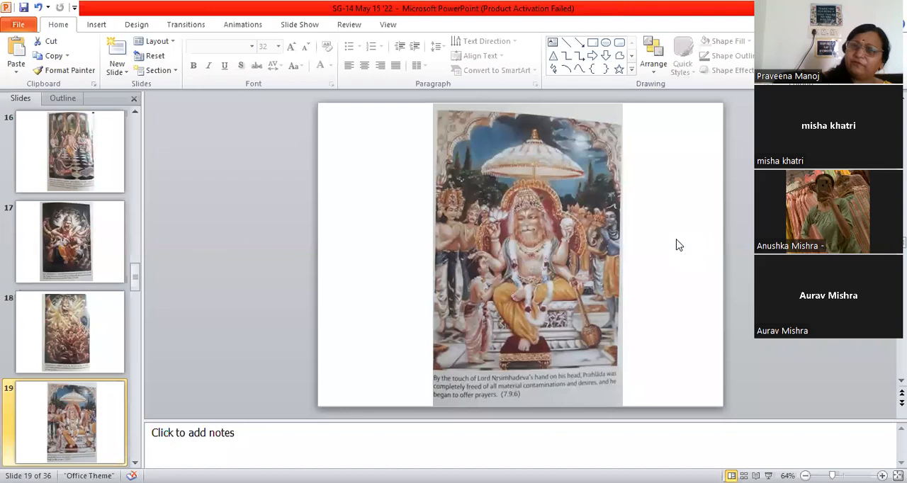
mouse_move(102, 422)
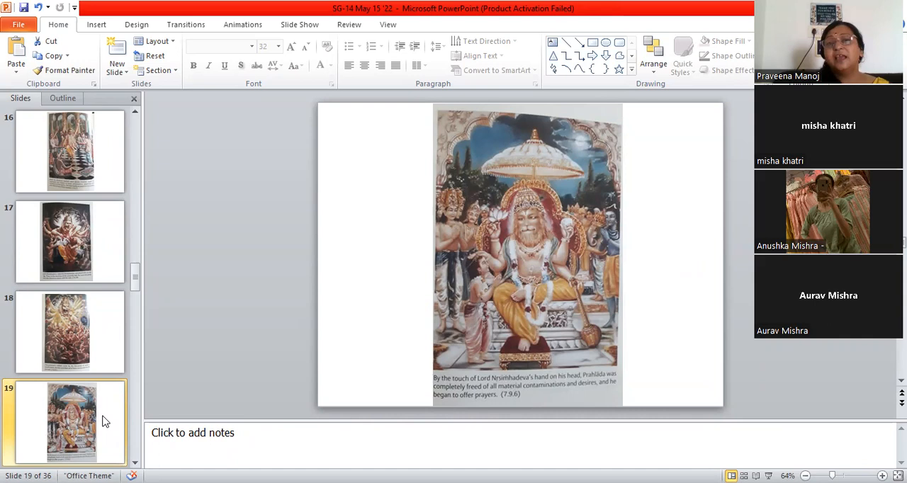
Show slide 20, "Last 2 Verses of Chapter 4" with Texts 41 and 42.
scroll(down, 3)
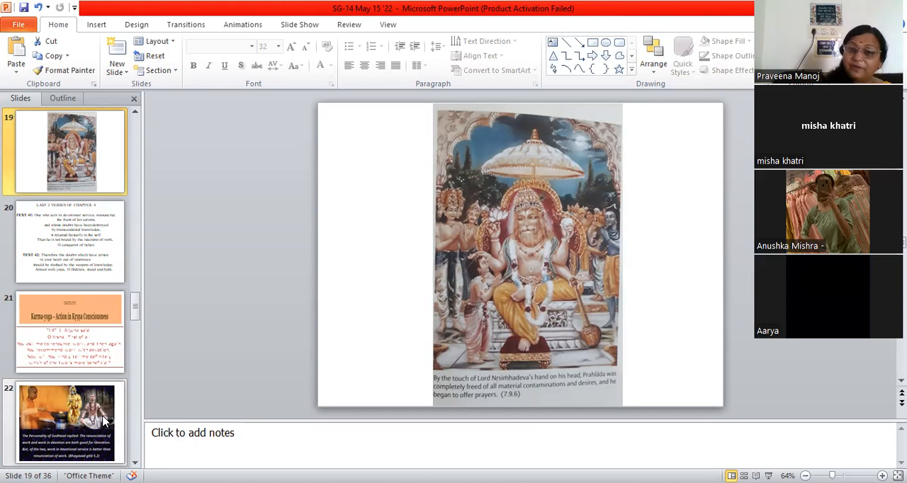
mouse_move(641, 343)
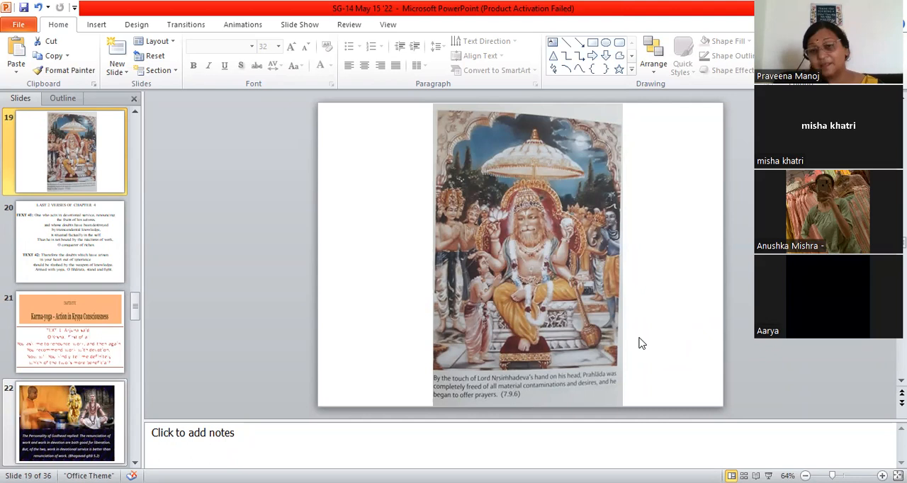
mouse_move(677, 315)
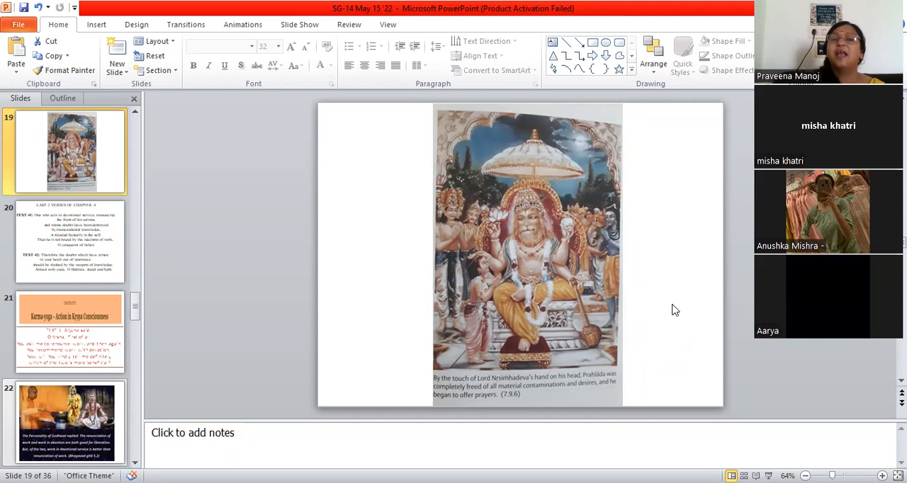
mouse_move(268, 263)
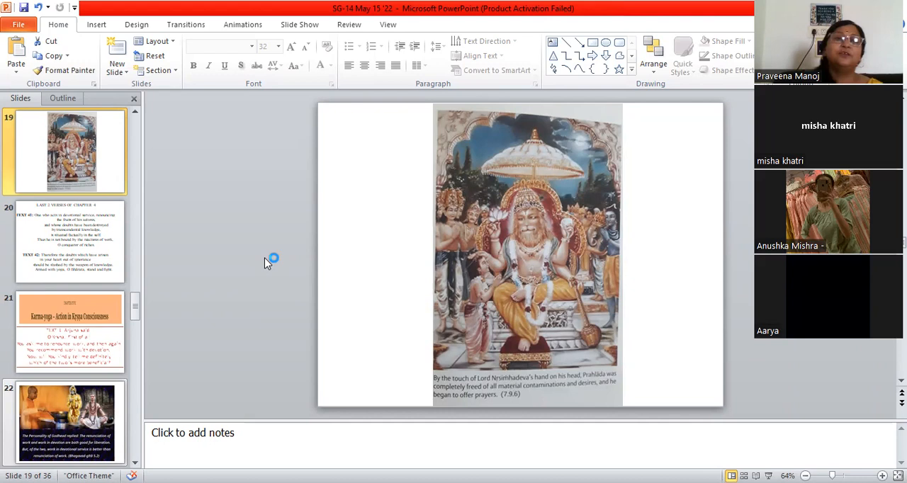
click(69, 241)
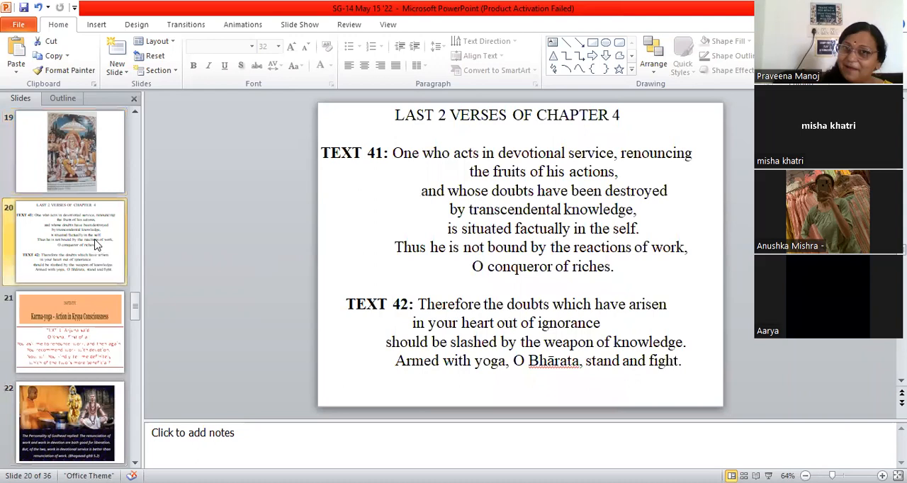
click(68, 151)
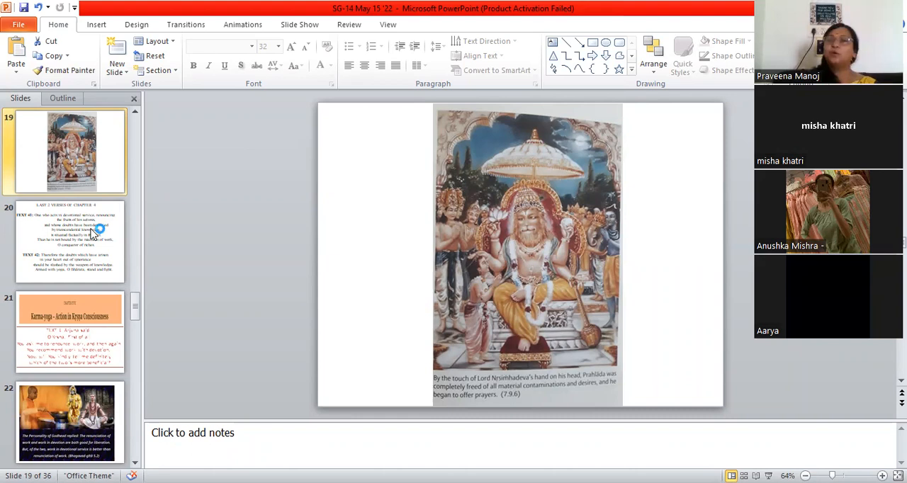
click(69, 241)
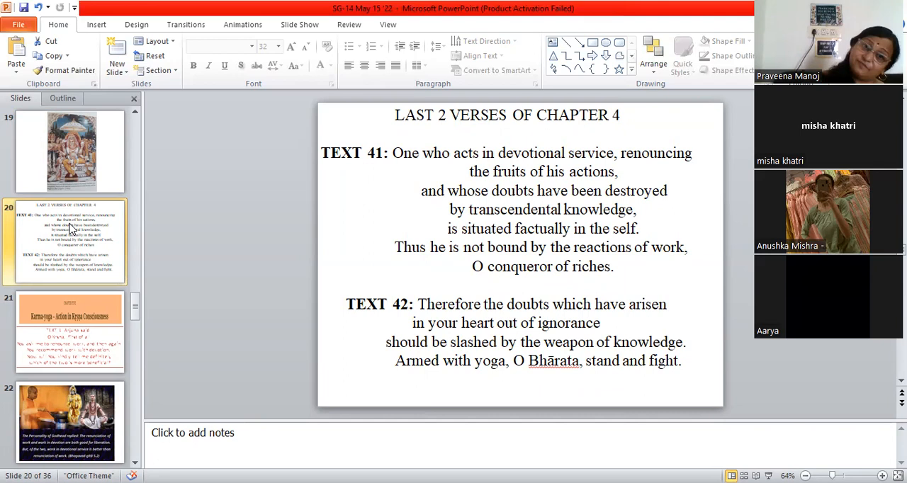
click(69, 332)
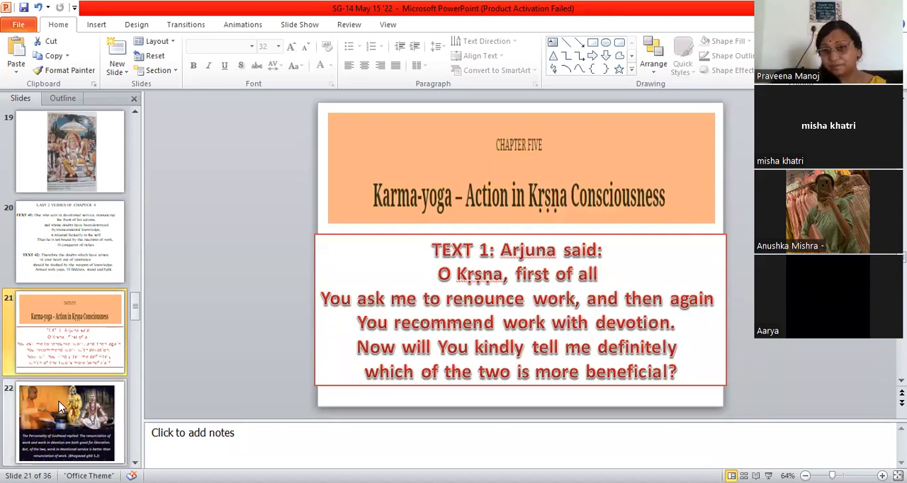
click(68, 422)
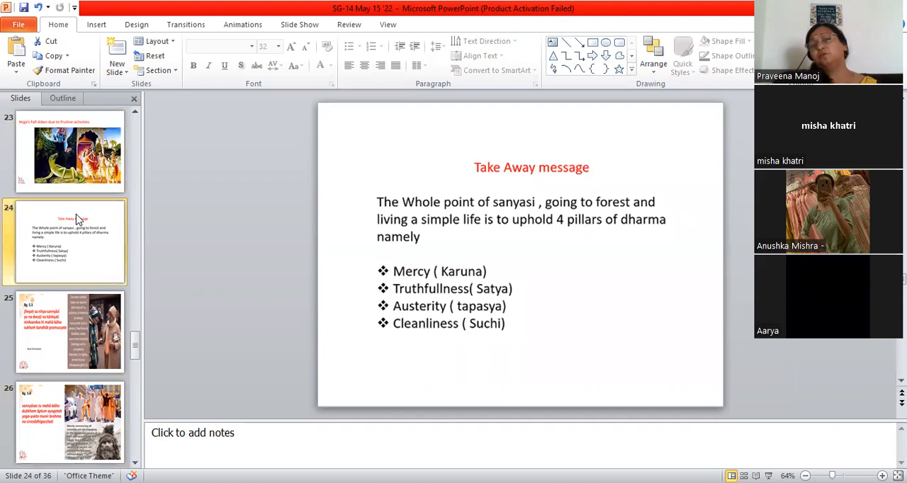
mouse_move(275, 257)
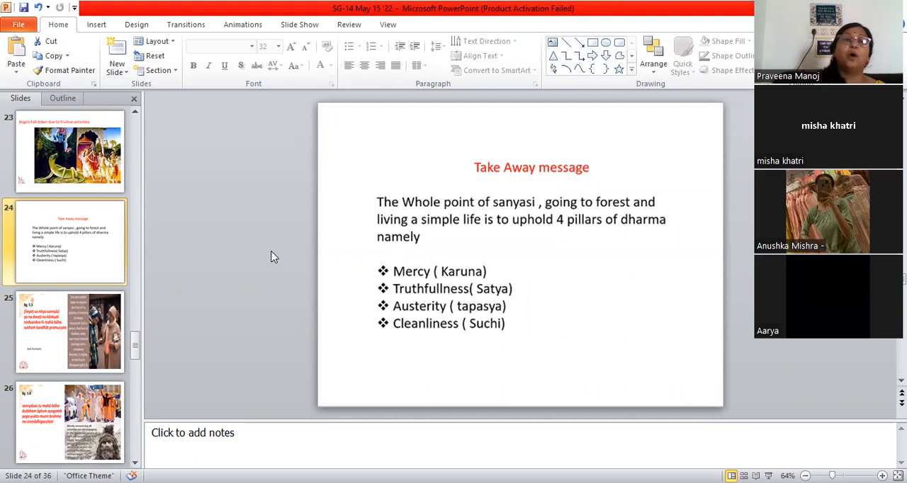
mouse_move(269, 297)
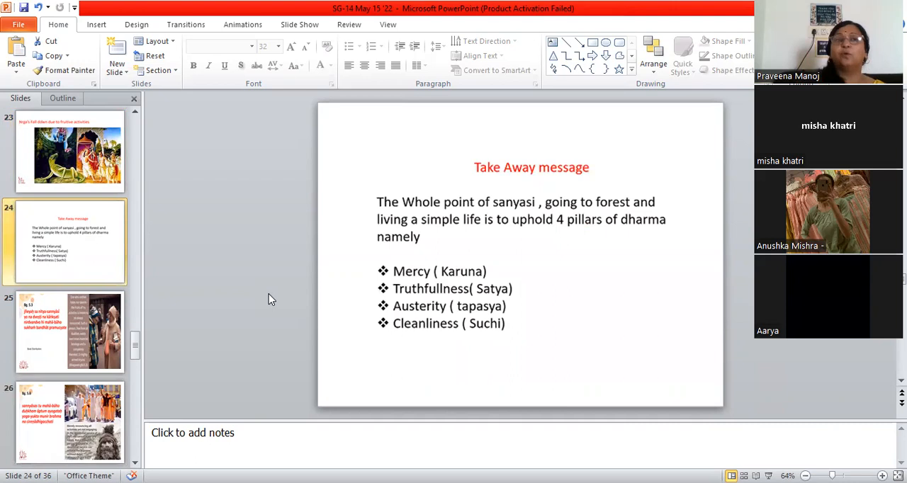
mouse_move(97, 243)
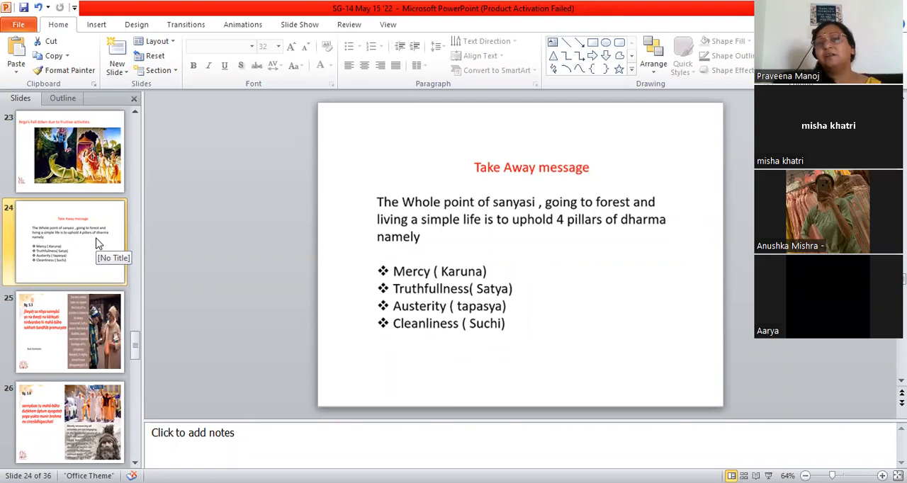
Show slide 25, verse Bg. 5.3 with its translation beside the book-distribution photo.
click(68, 330)
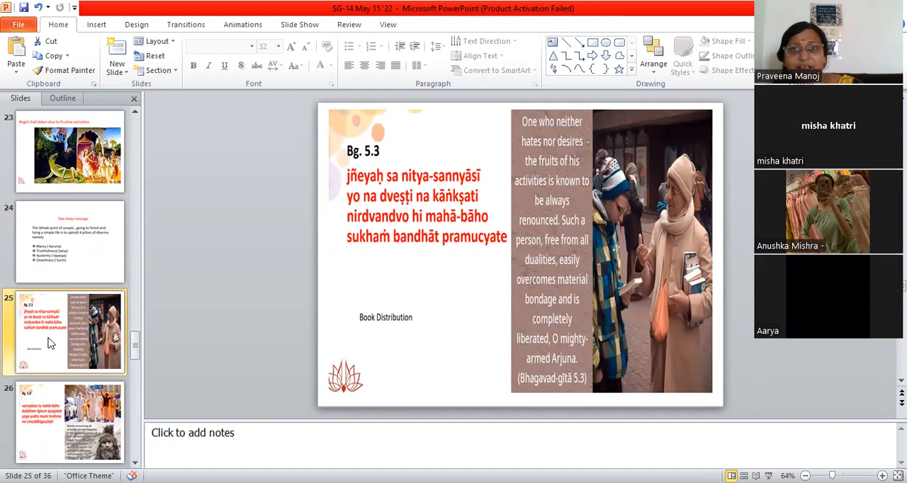